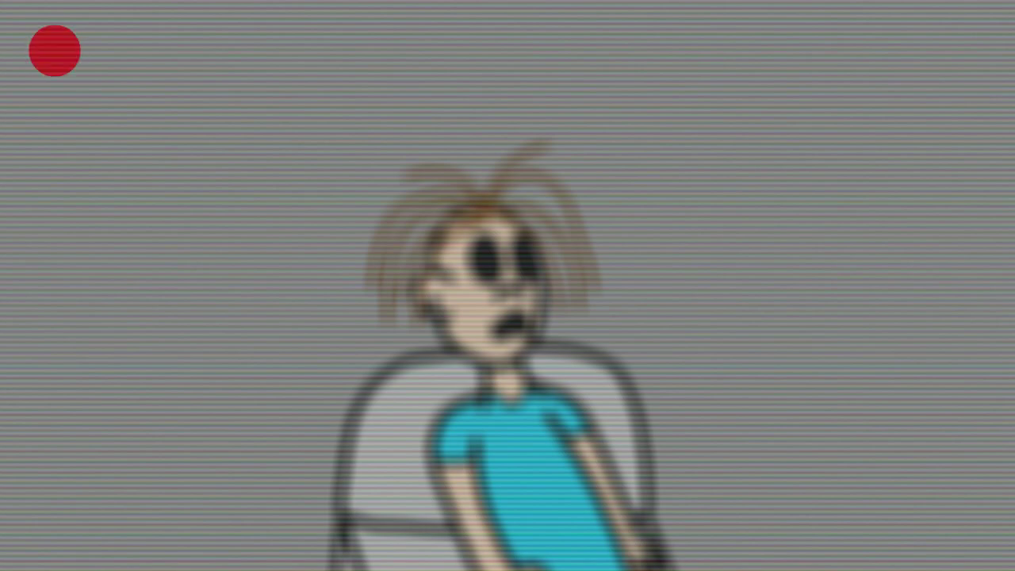
click(54, 52)
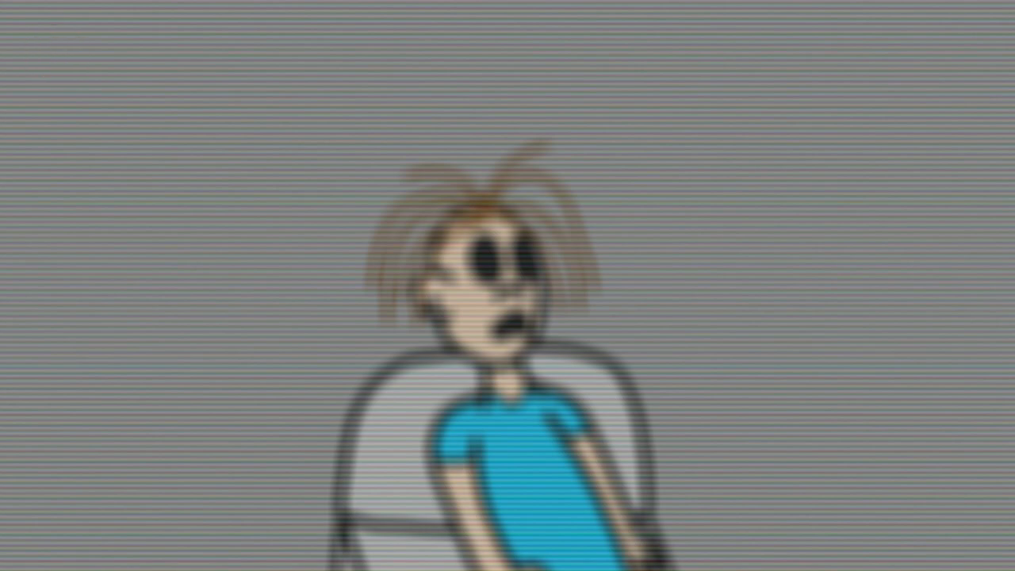